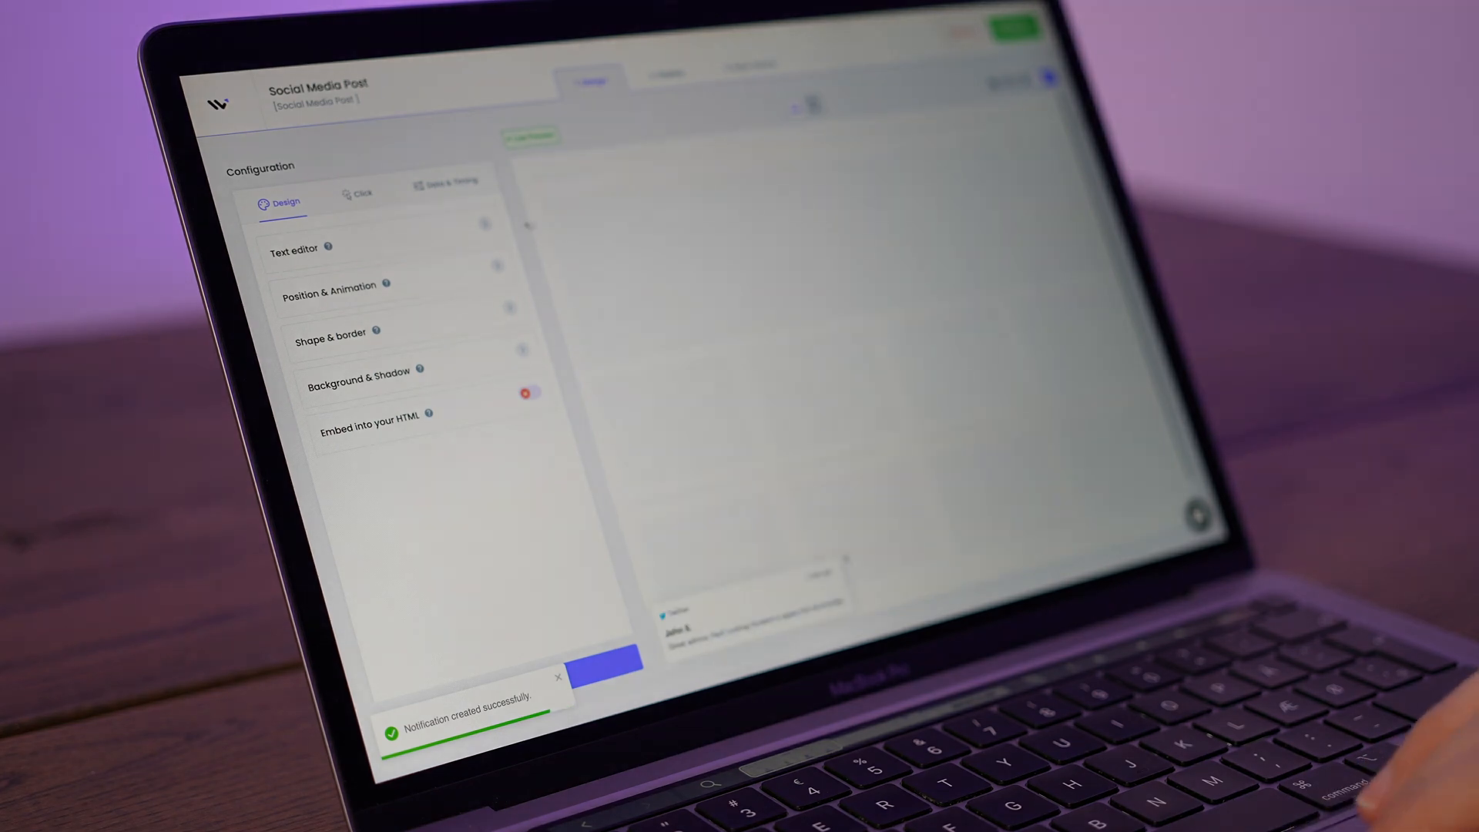
# Add the line 'Here is a change' to the tweet message in the text editor and move on to Data & Timing
pyautogui.click(293, 248)
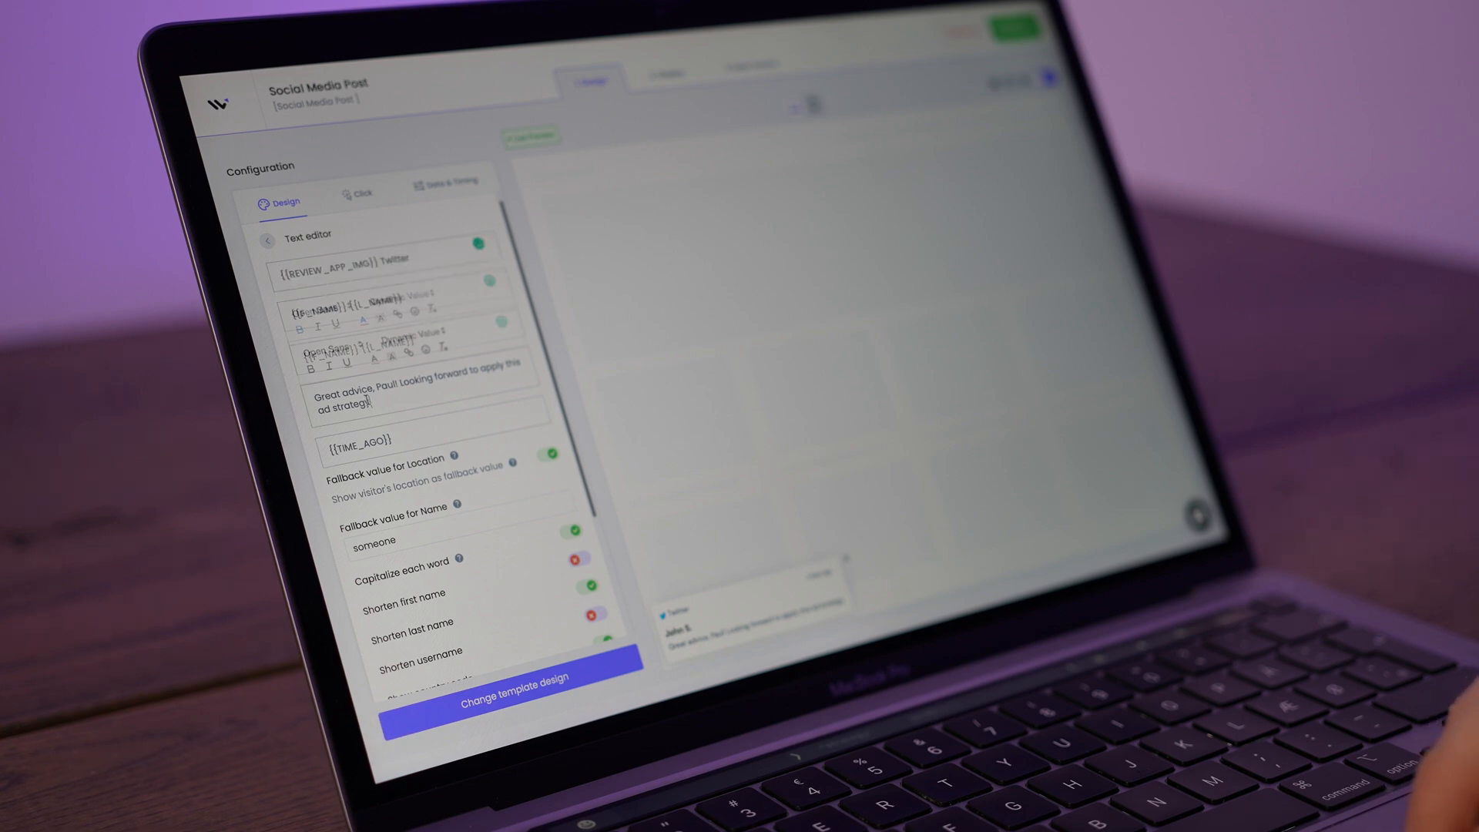
pyautogui.write('JH')
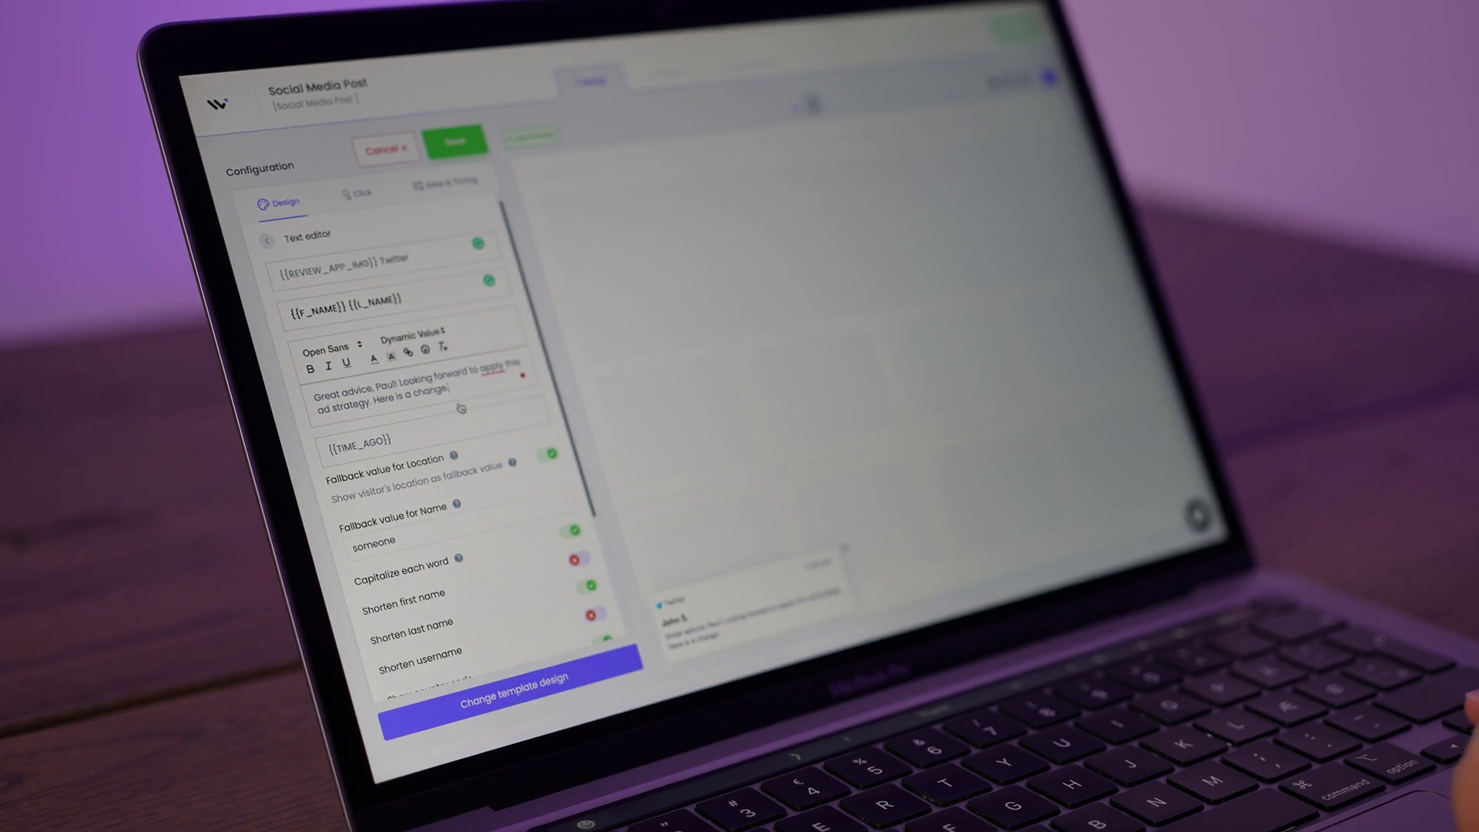
pyautogui.click(267, 236)
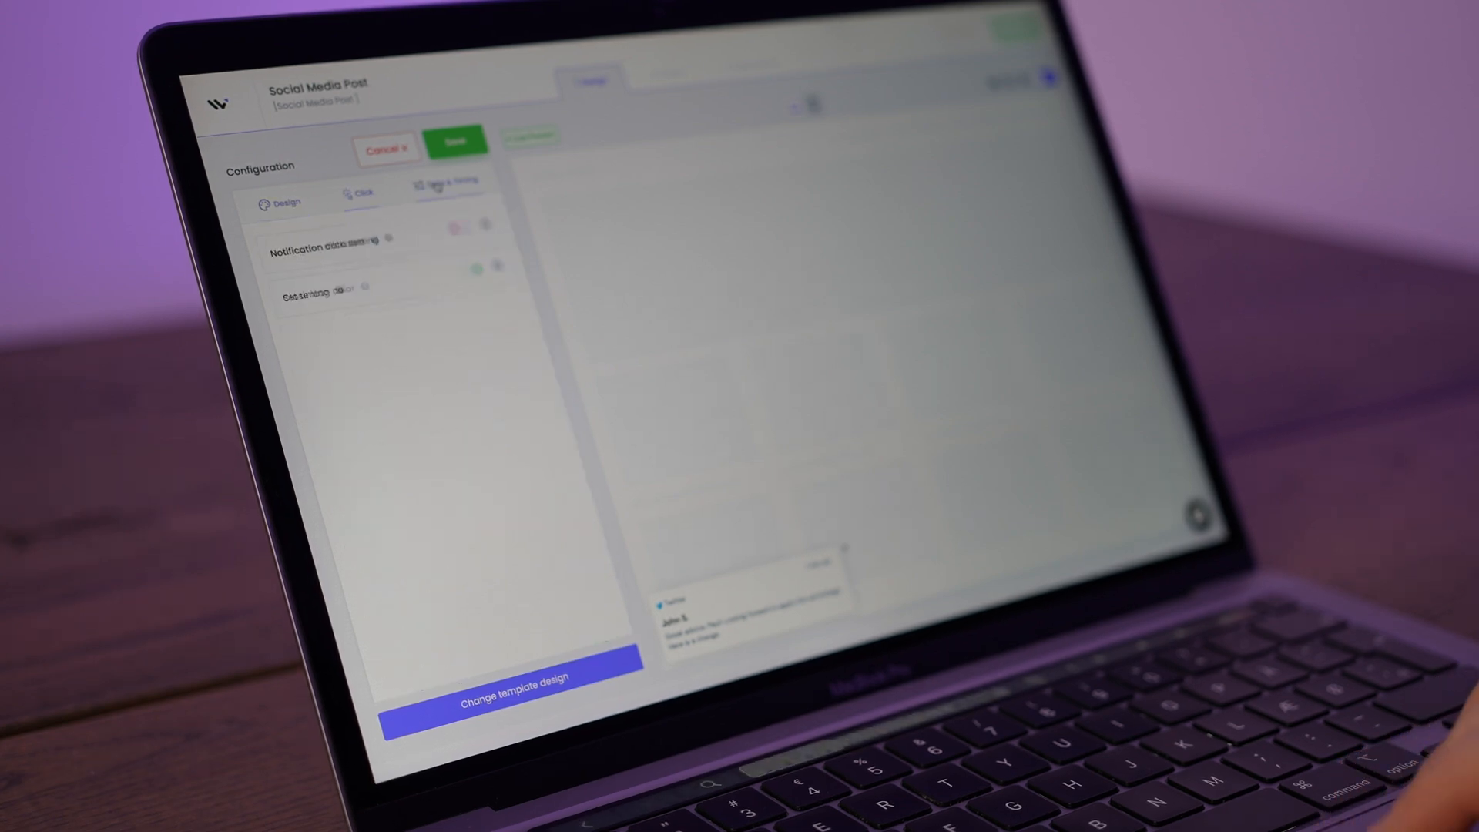
# Save the notification and add the website it should display on under Display > Websites
pyautogui.click(451, 183)
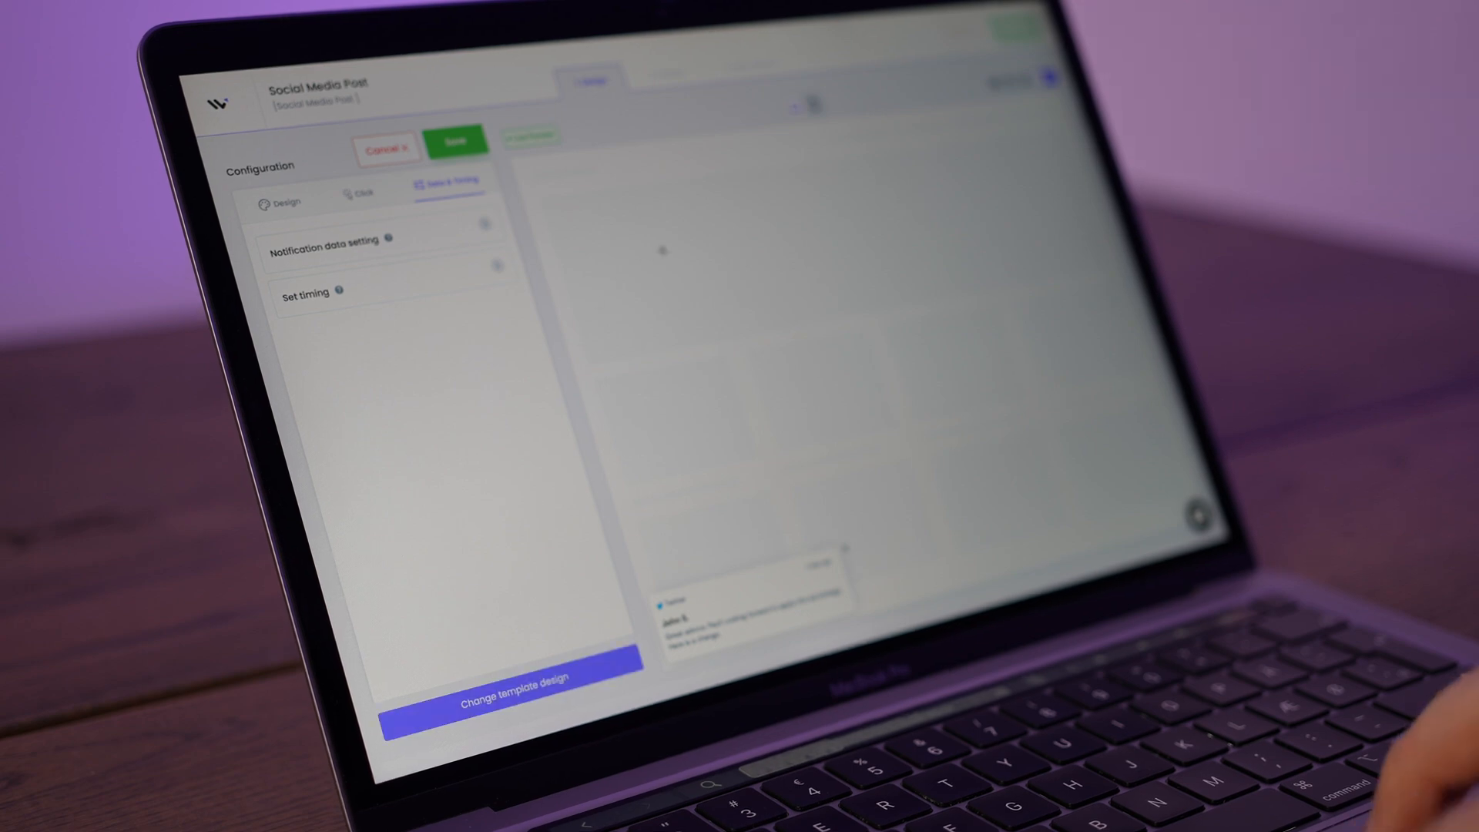
pyautogui.click(456, 144)
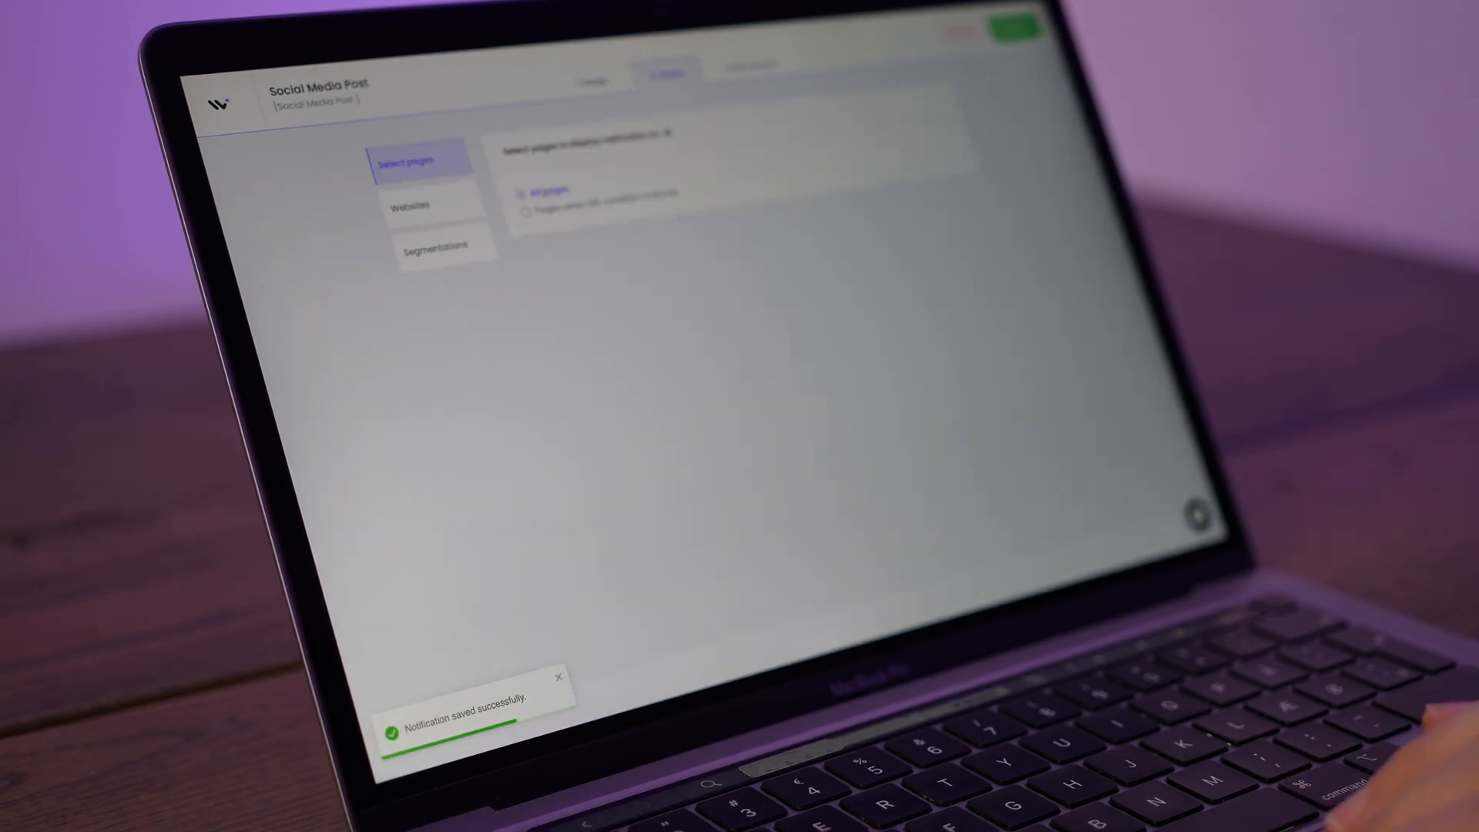
pyautogui.click(411, 204)
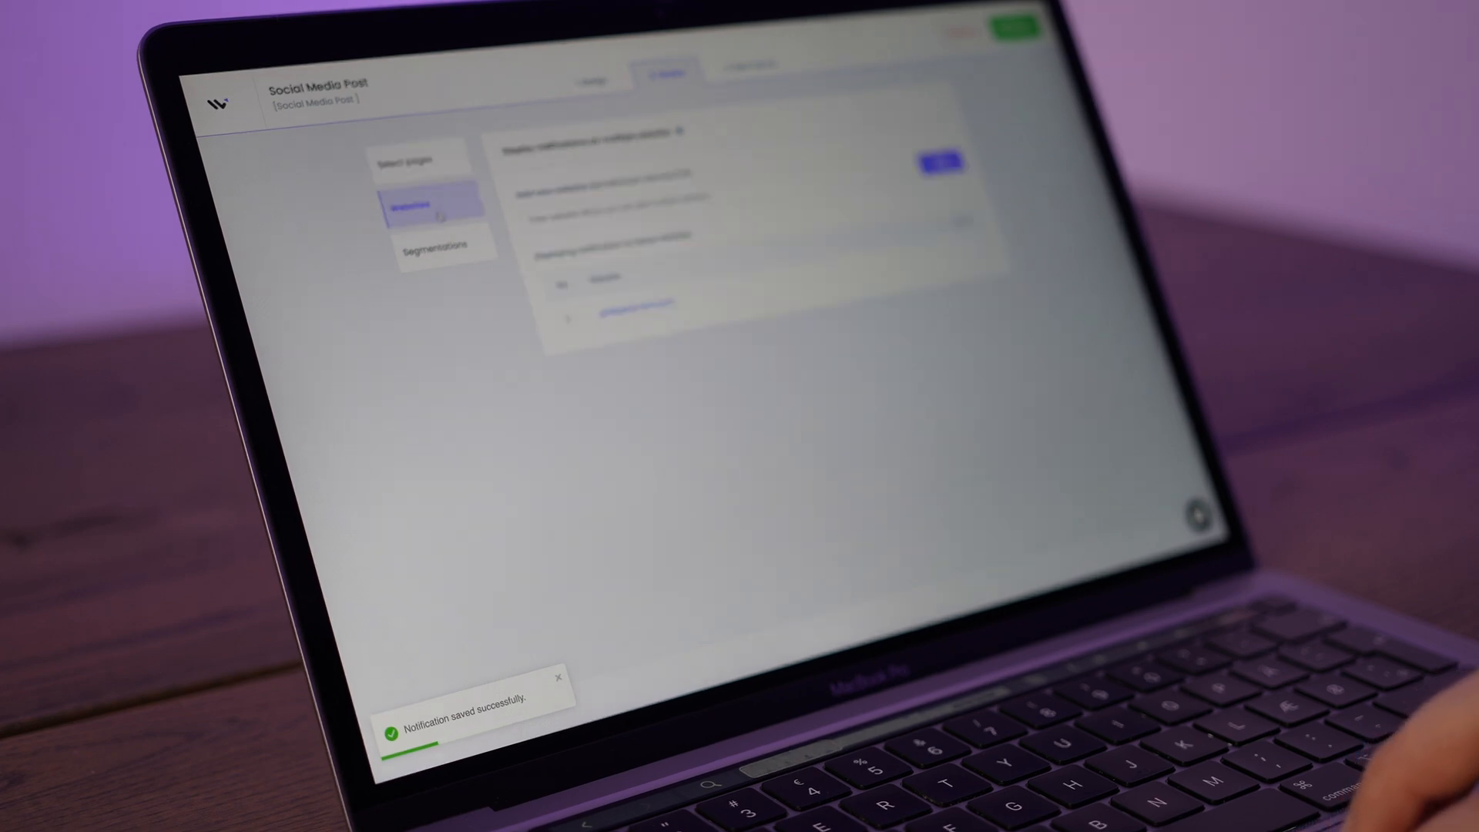
pyautogui.click(434, 246)
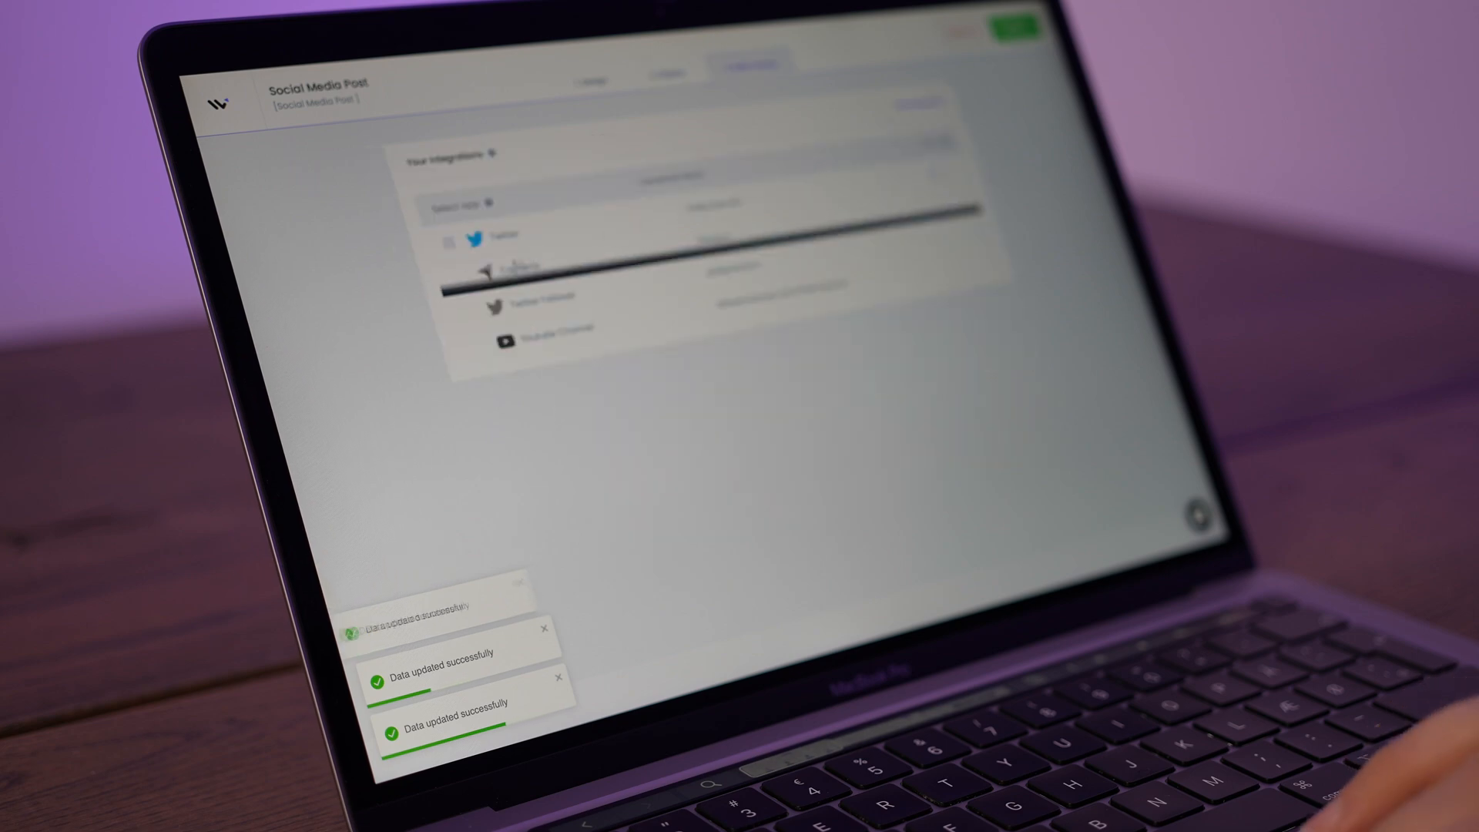
# Select Twitter as the notification's data source integration
pyautogui.click(448, 238)
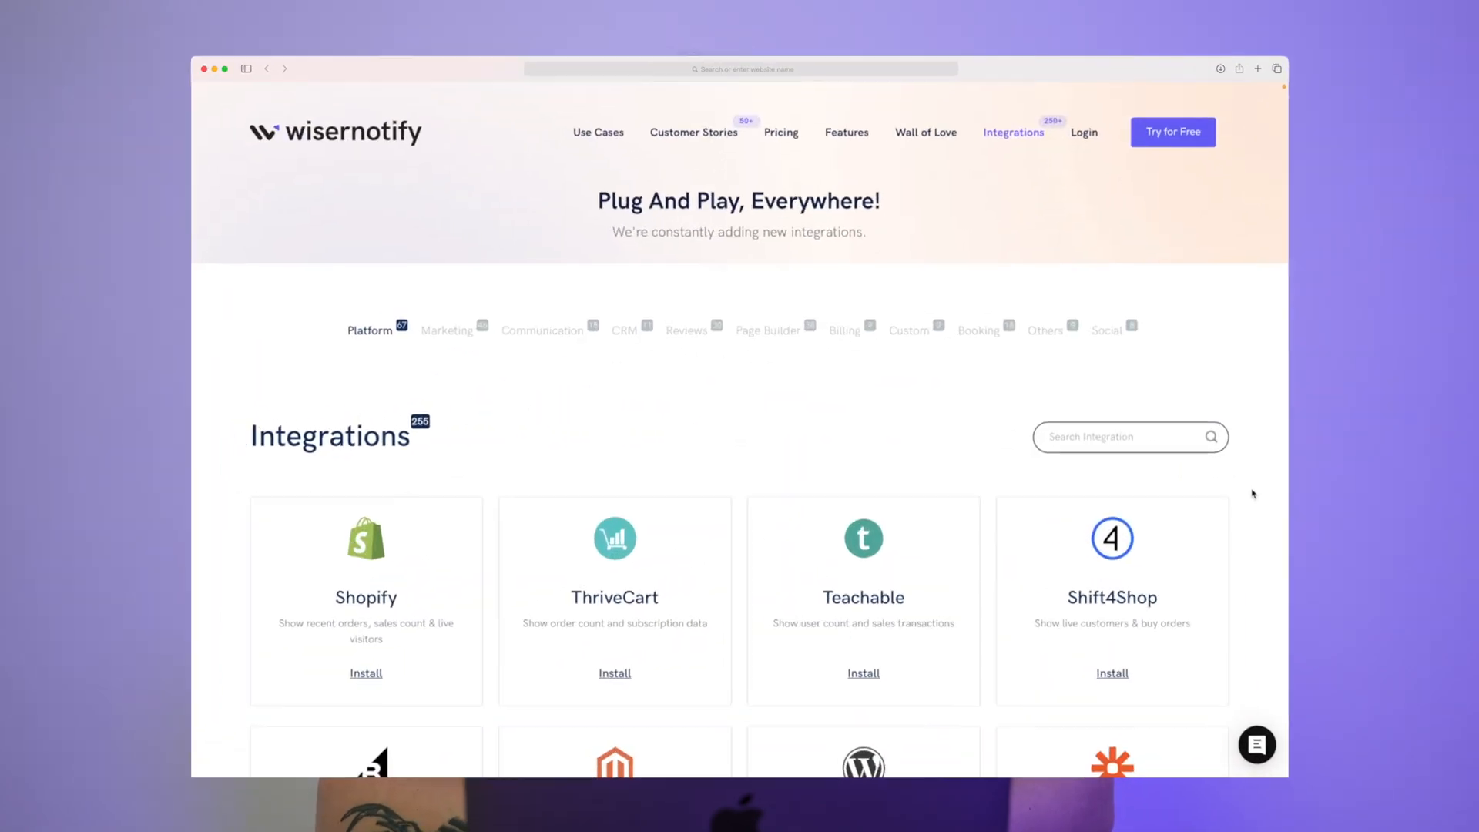
# Browse the integrations grid and filter it to Marketing, then CRM tools
pyautogui.scroll(-3)
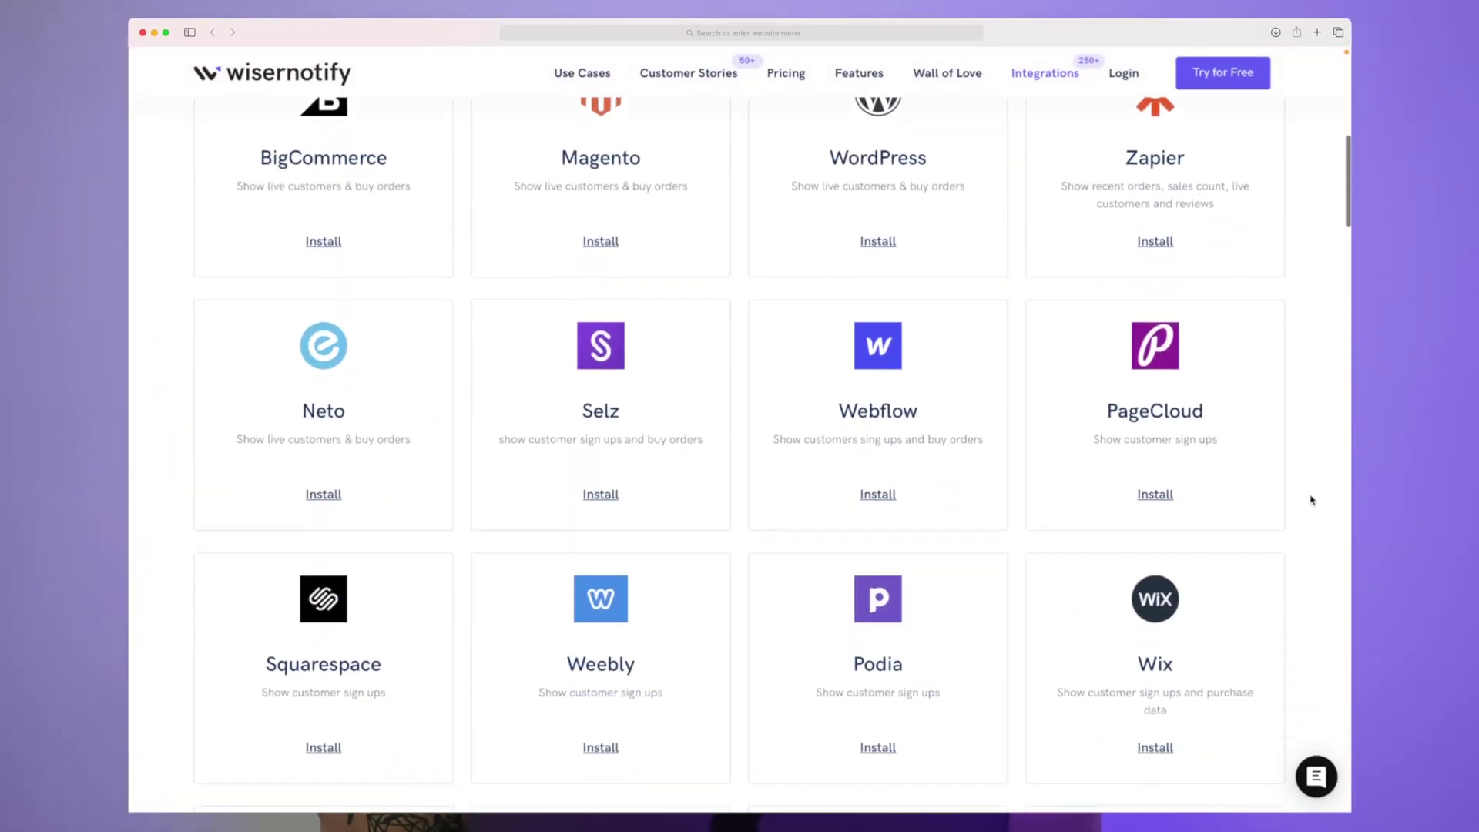
pyautogui.scroll(-3)
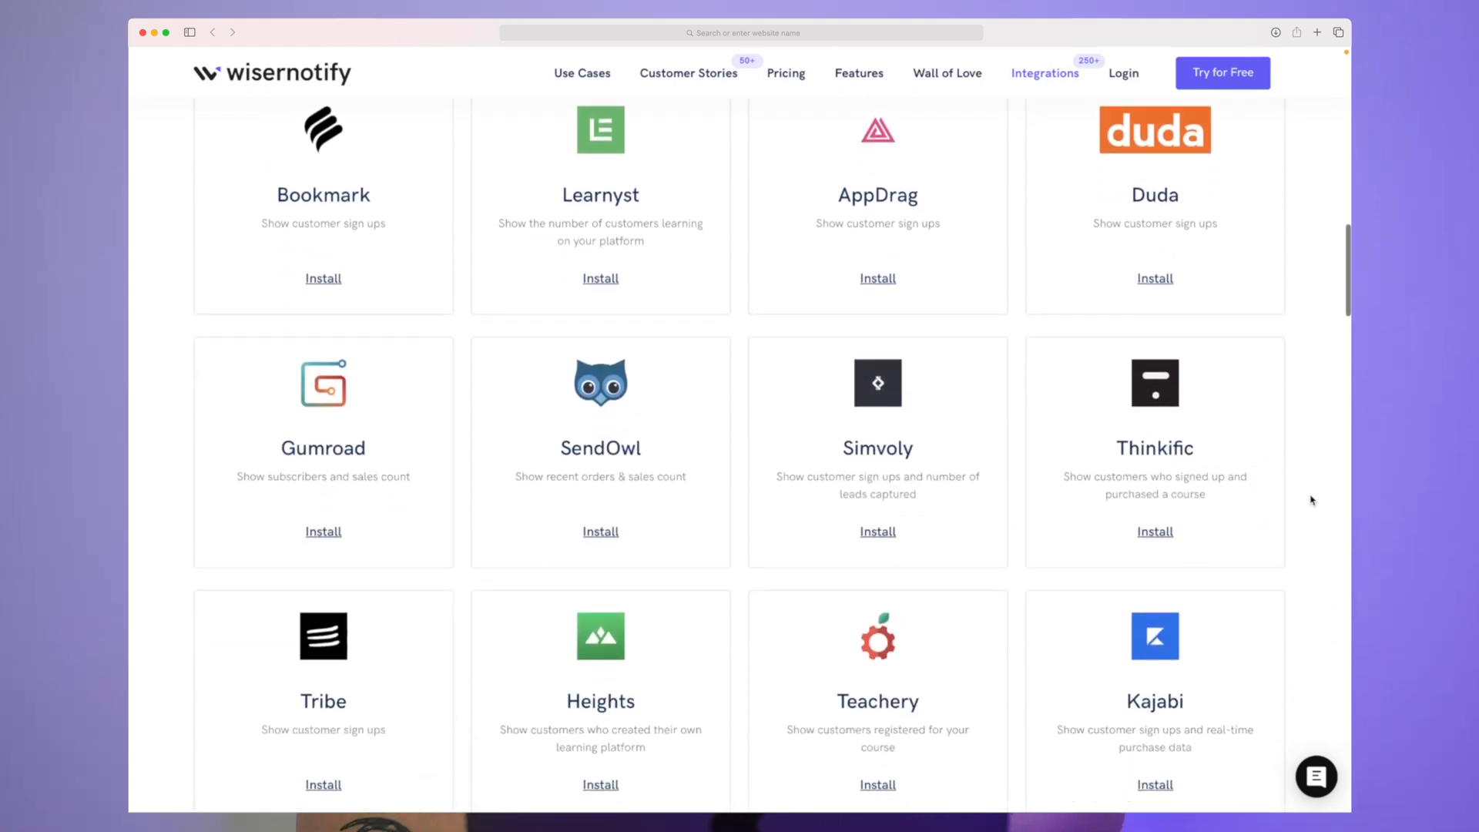
pyautogui.scroll(-3)
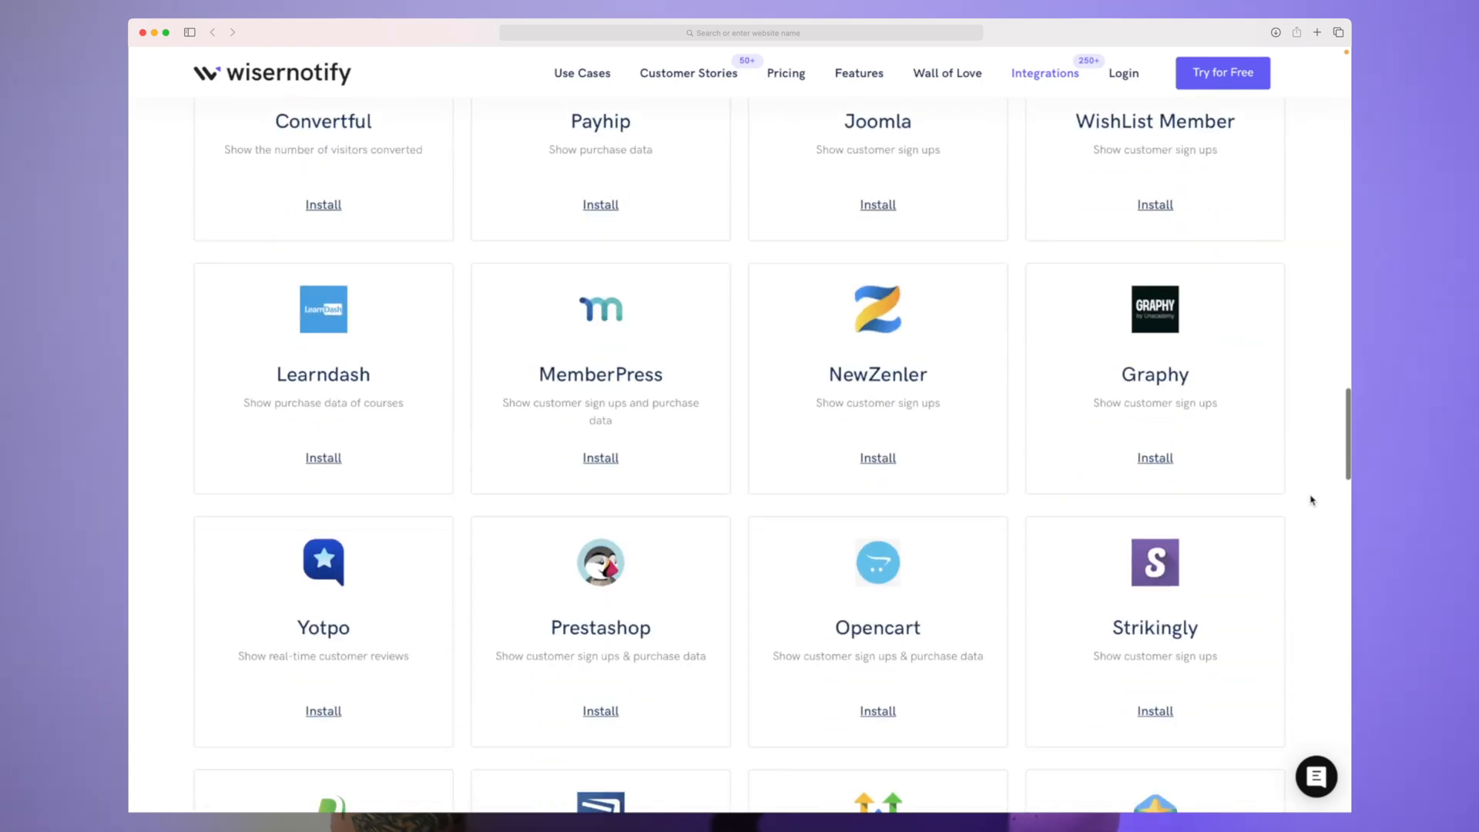
pyautogui.scroll(-3)
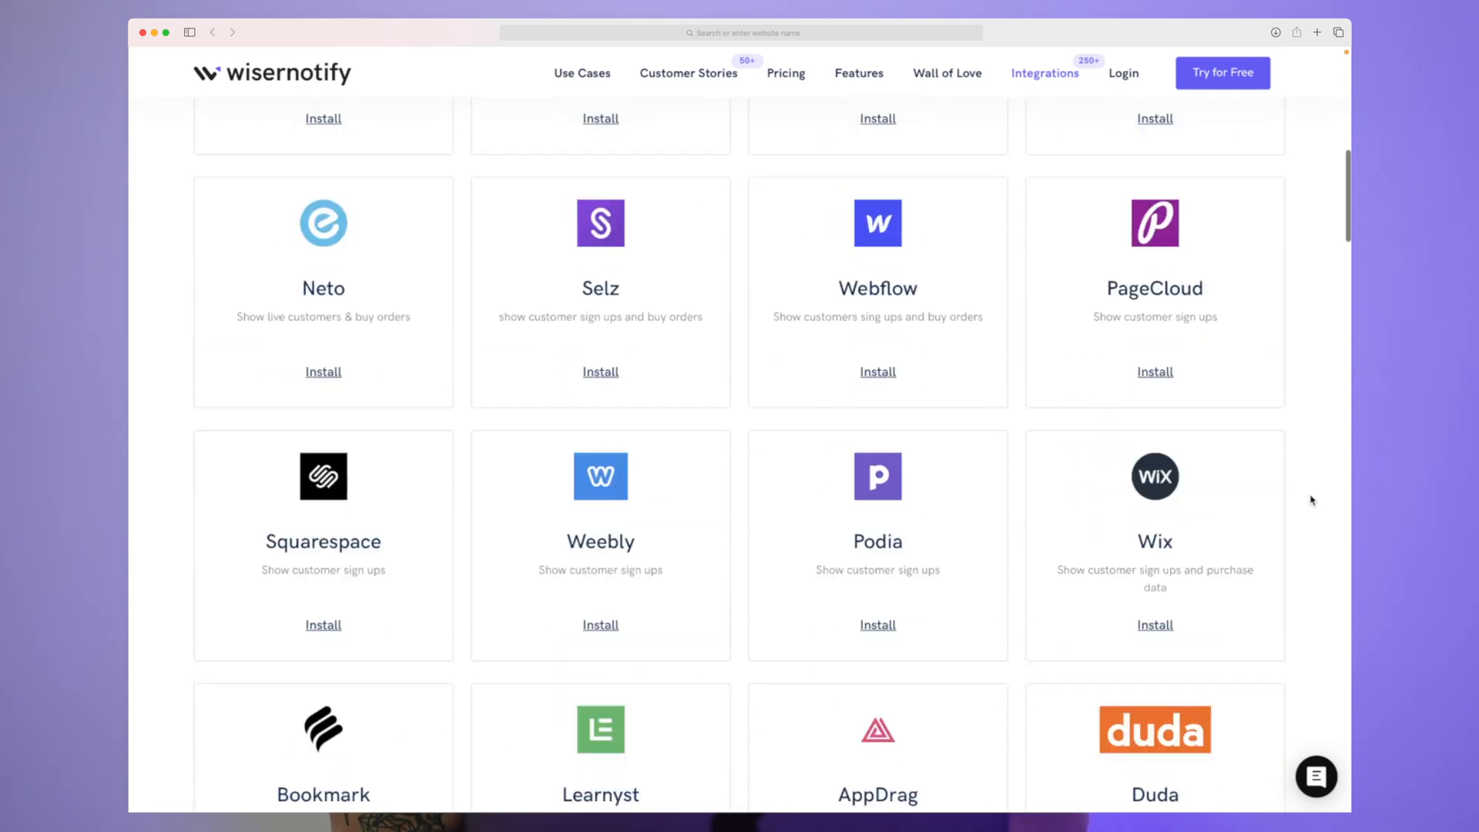
pyautogui.scroll(3)
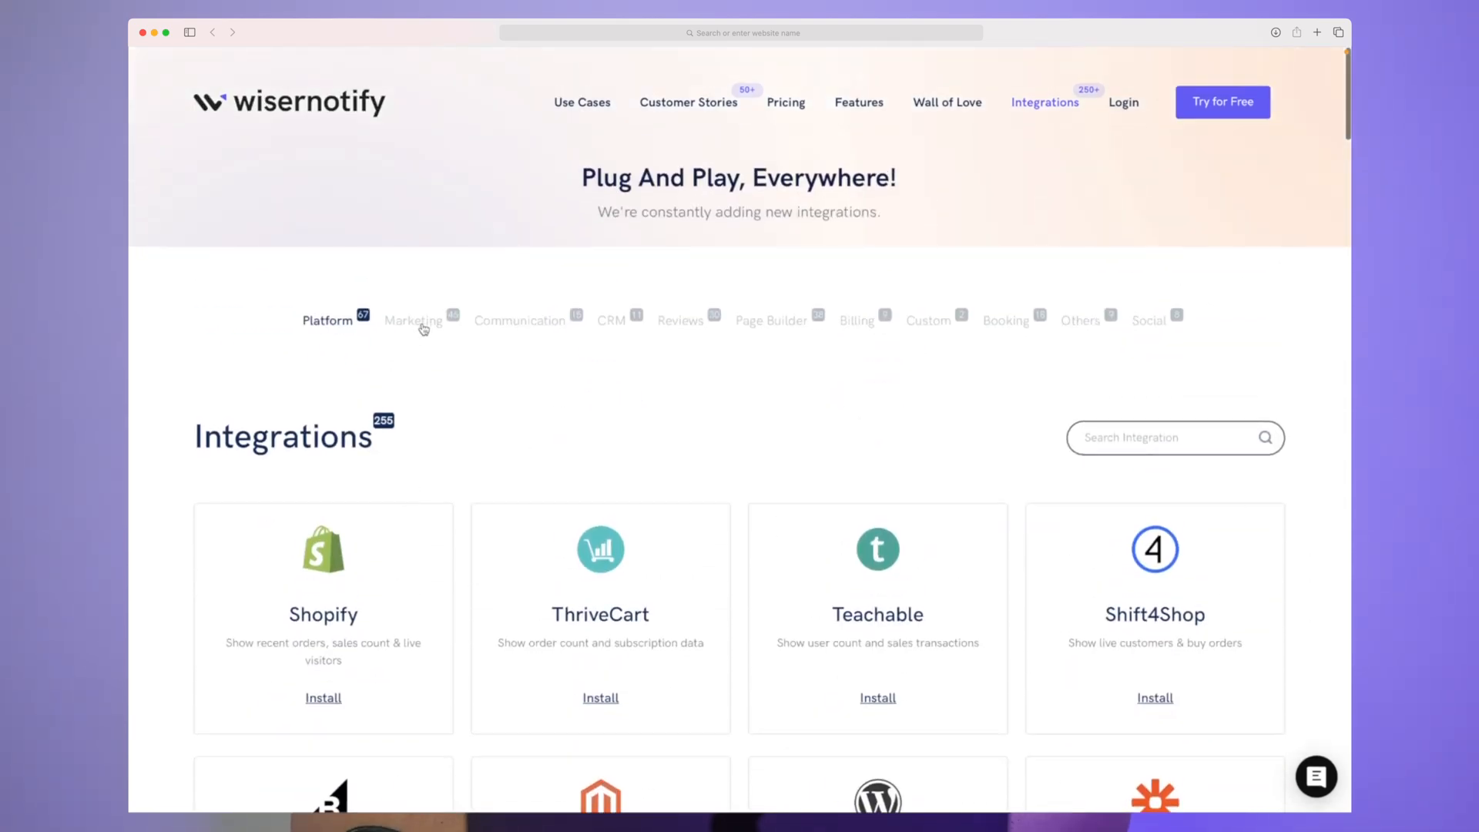
pyautogui.click(612, 320)
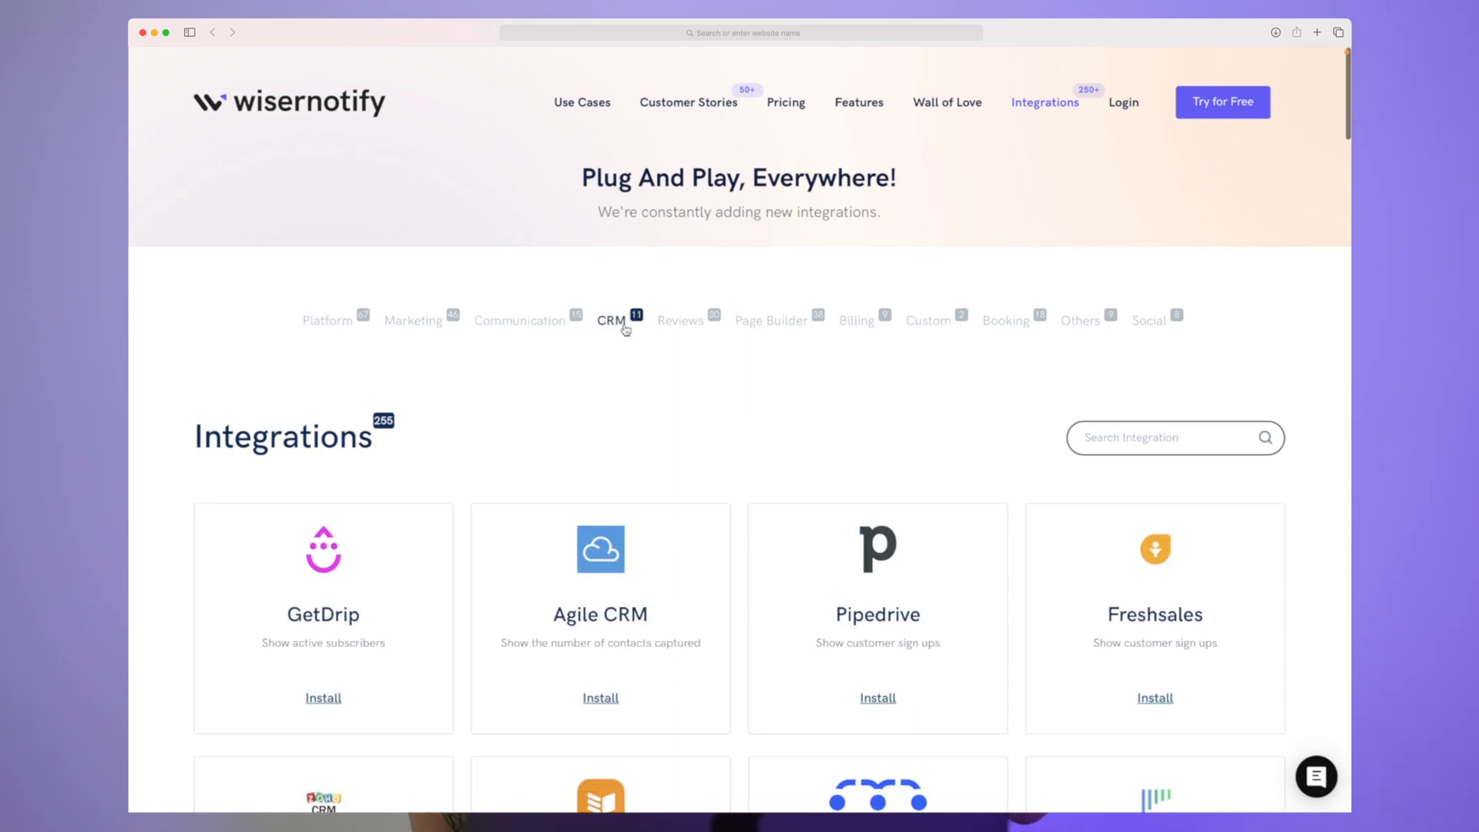
pyautogui.click(770, 320)
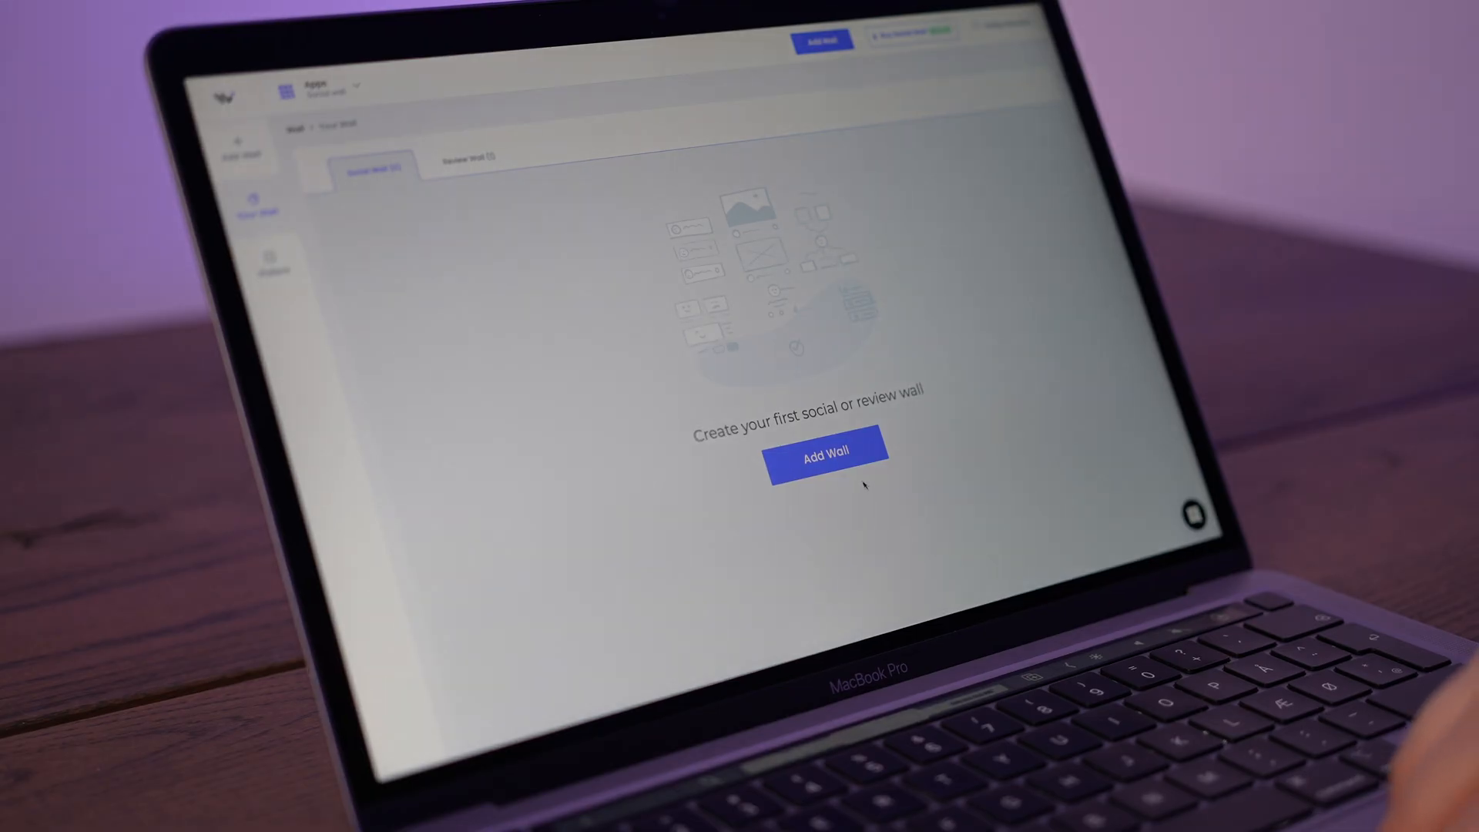
# Create a Twitter Post wall and authorize a Twitter account for it
pyautogui.click(825, 450)
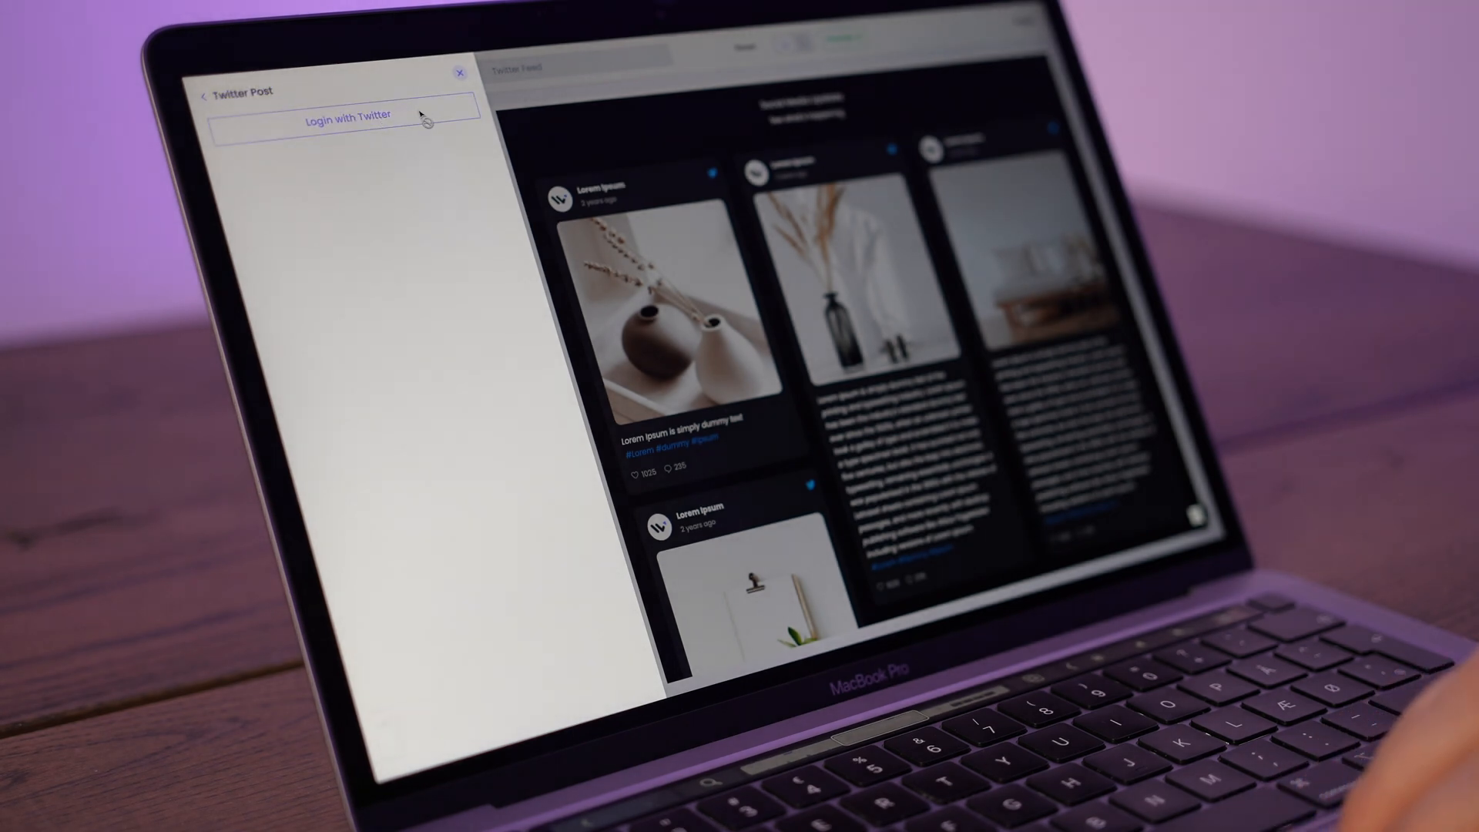
pyautogui.click(345, 119)
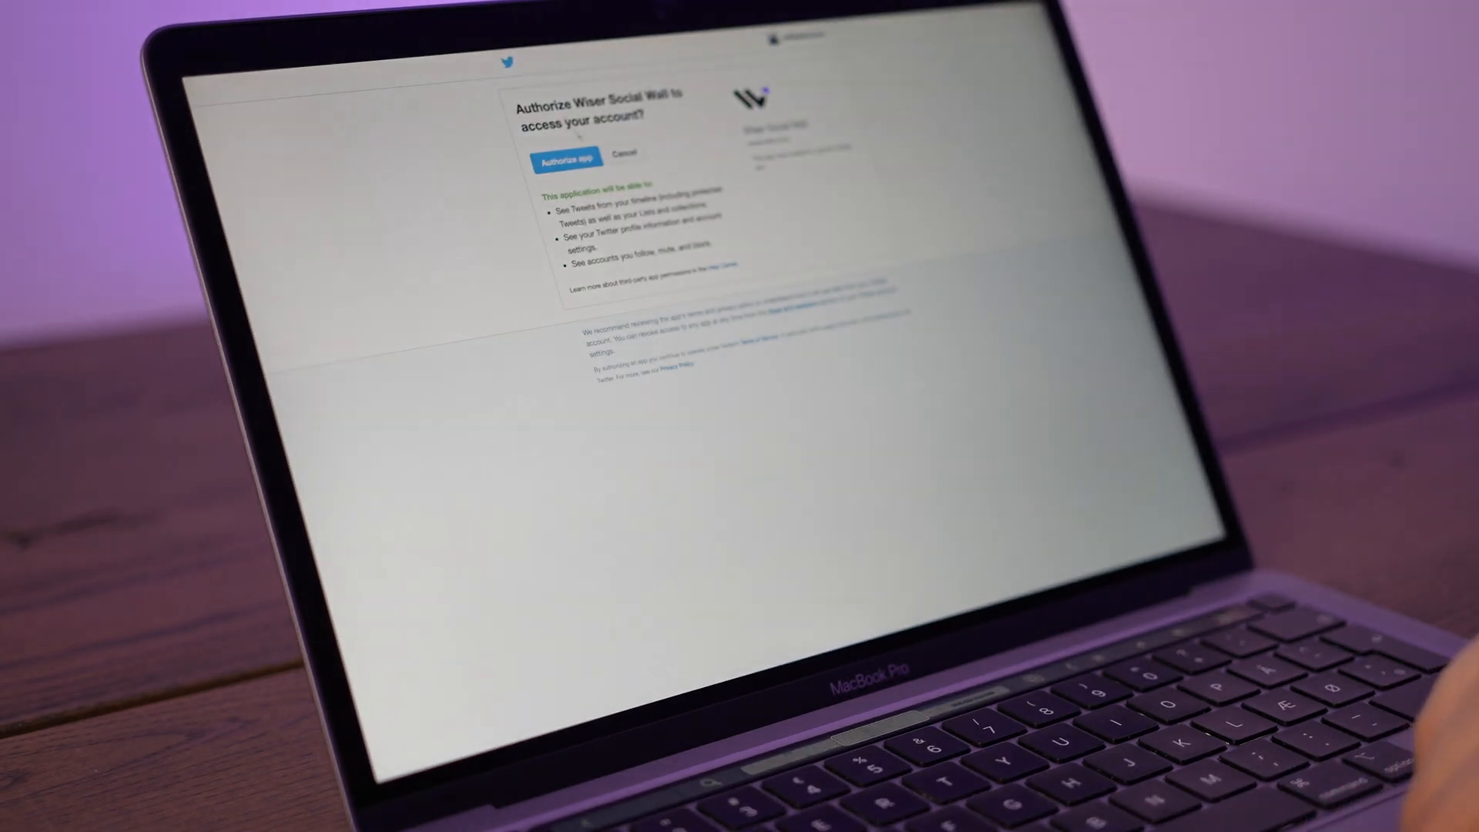
pyautogui.click(566, 160)
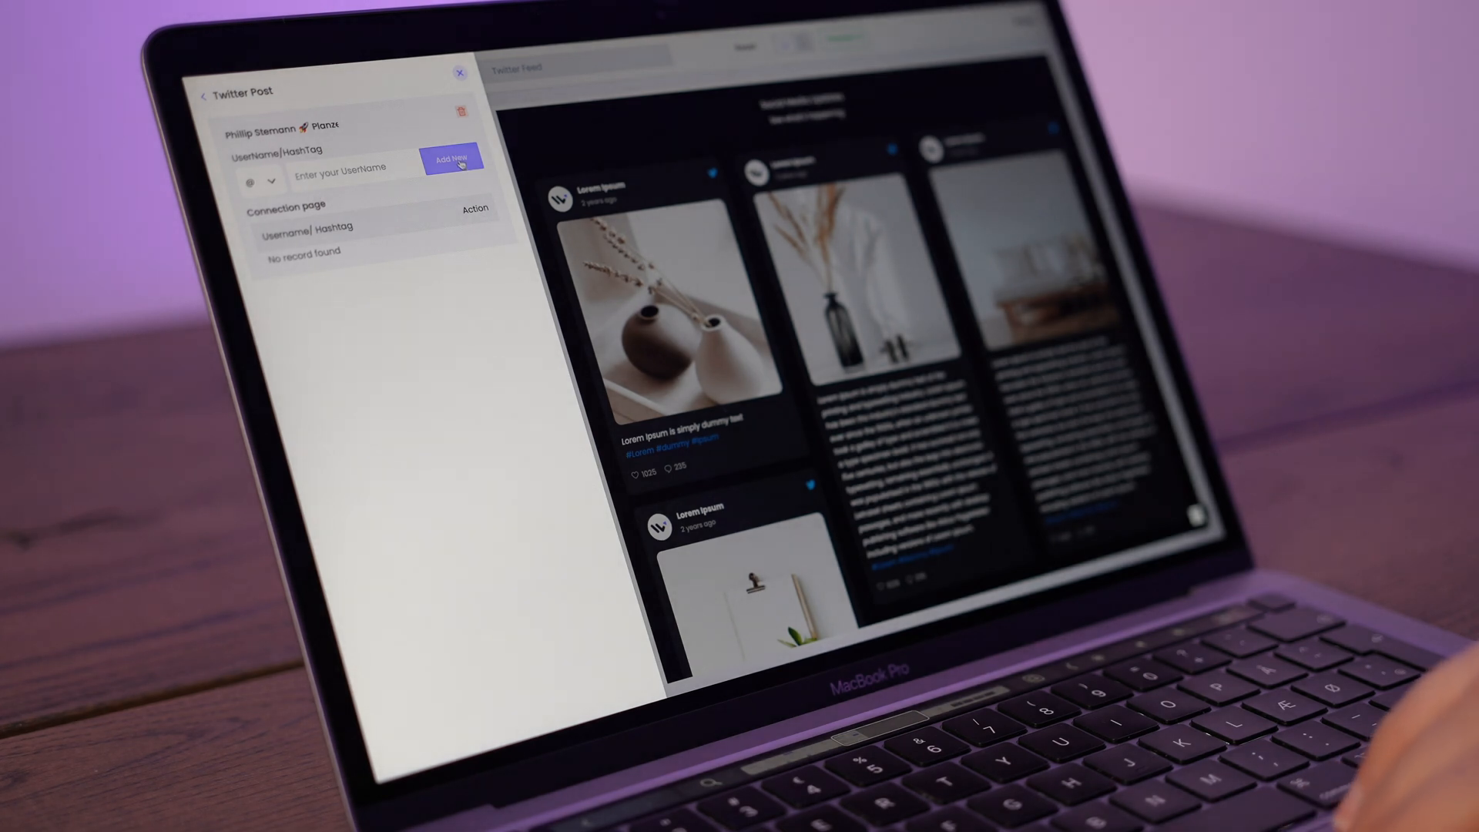
# Enter a Twitter username and add it as a feed source for the social wall
pyautogui.write('phillipstemann')
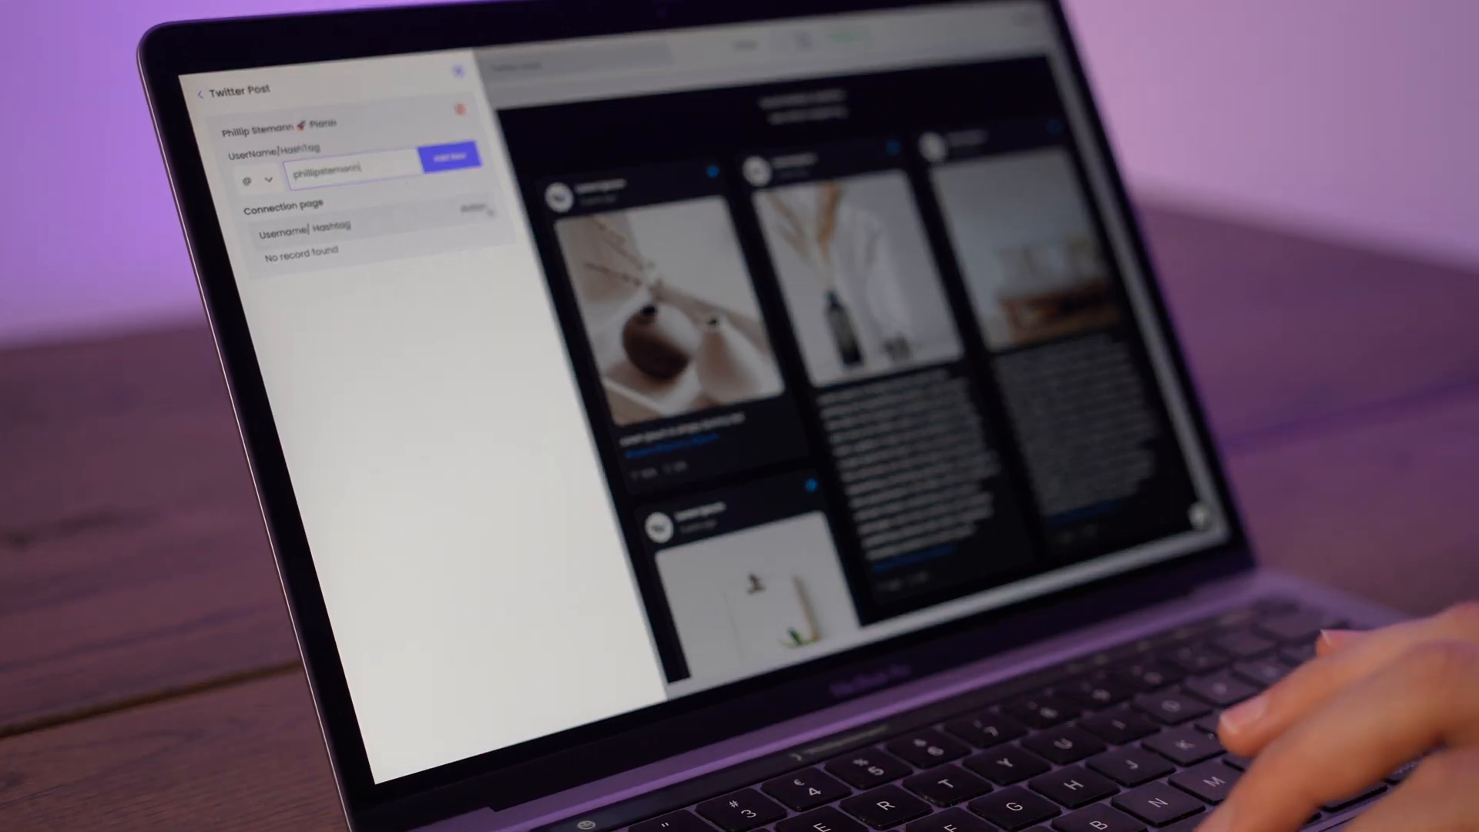
pyautogui.click(443, 156)
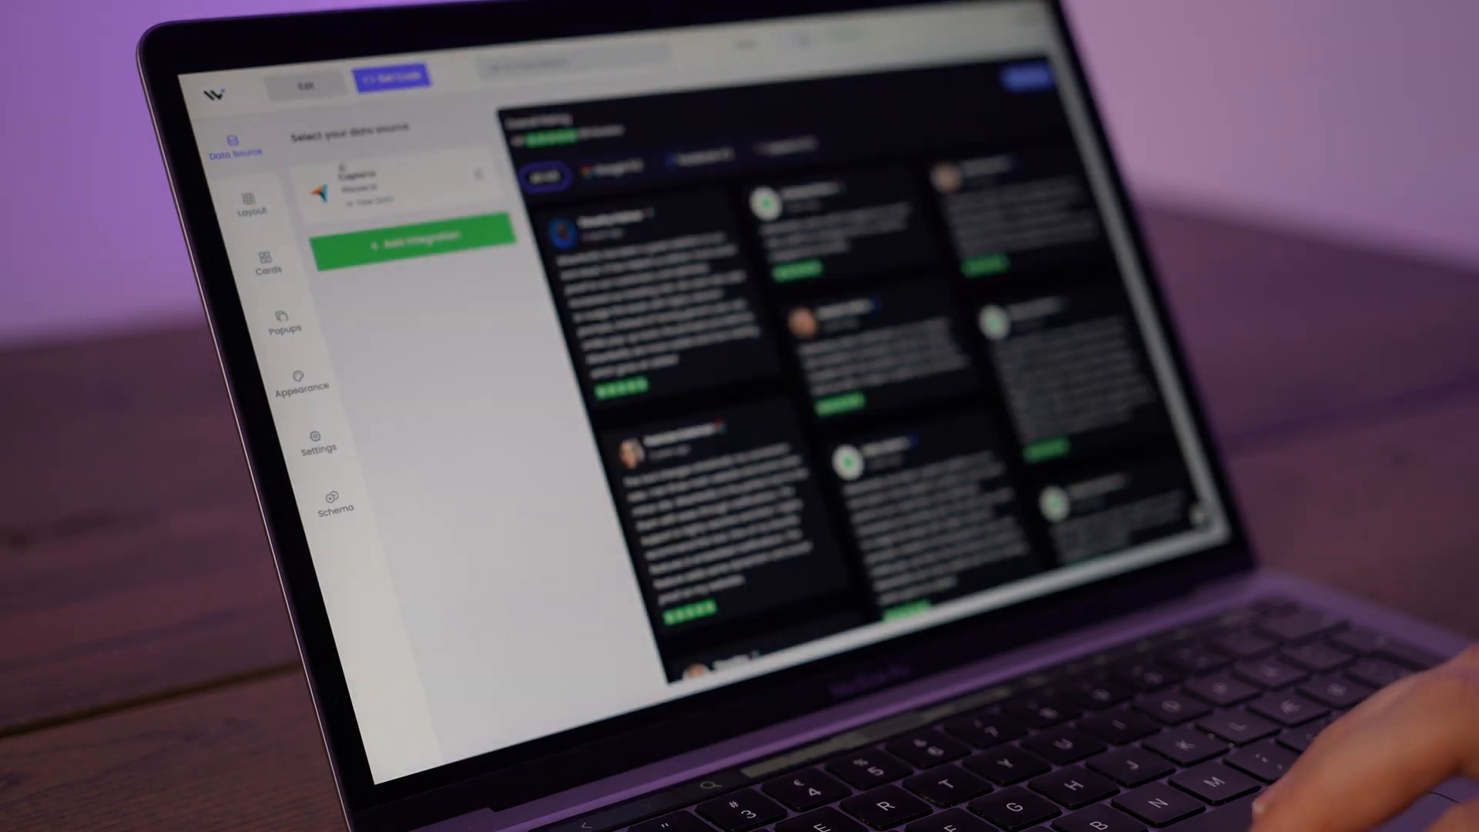
pyautogui.scroll(-3)
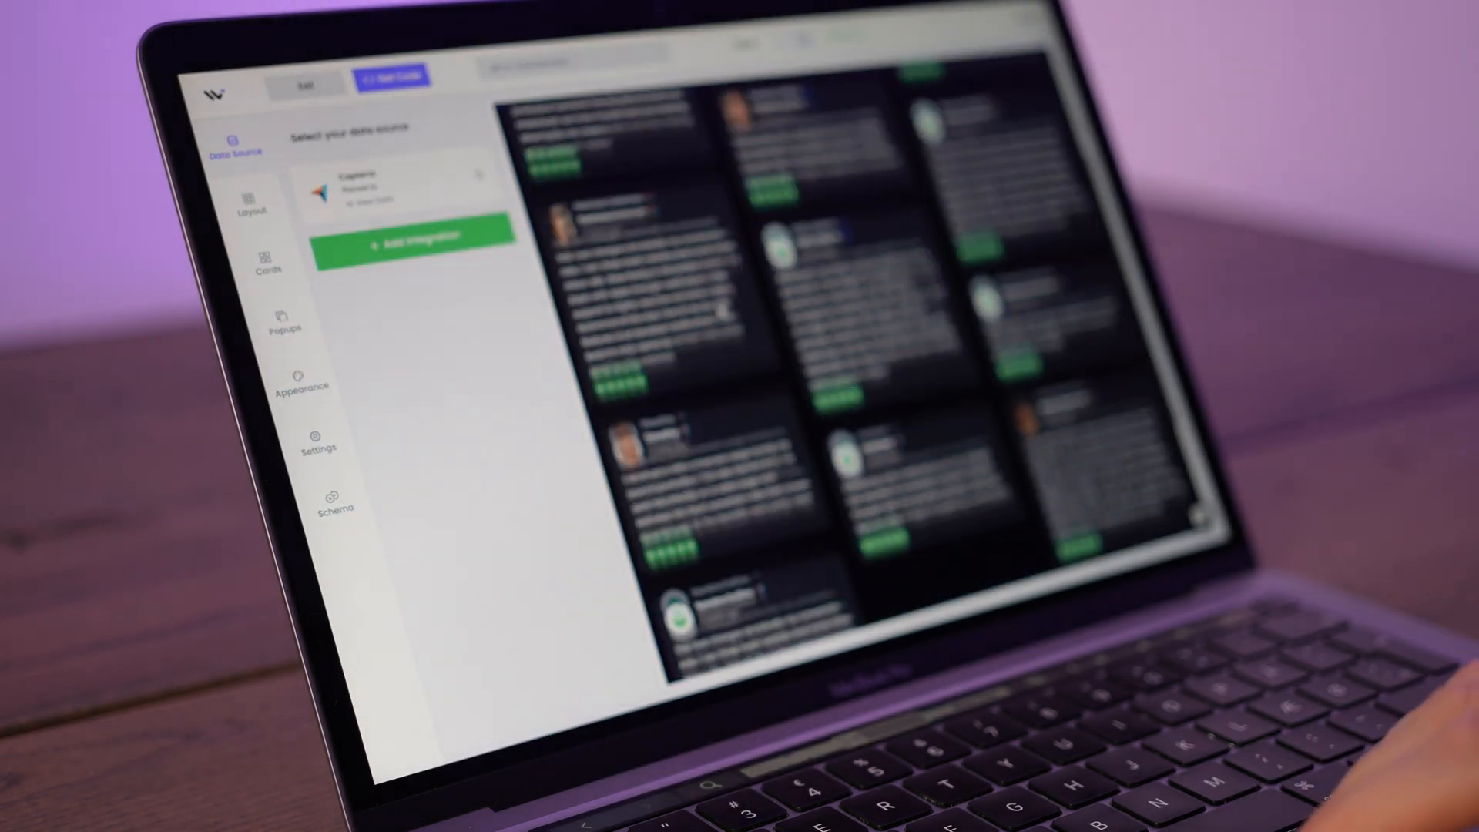
pyautogui.click(412, 237)
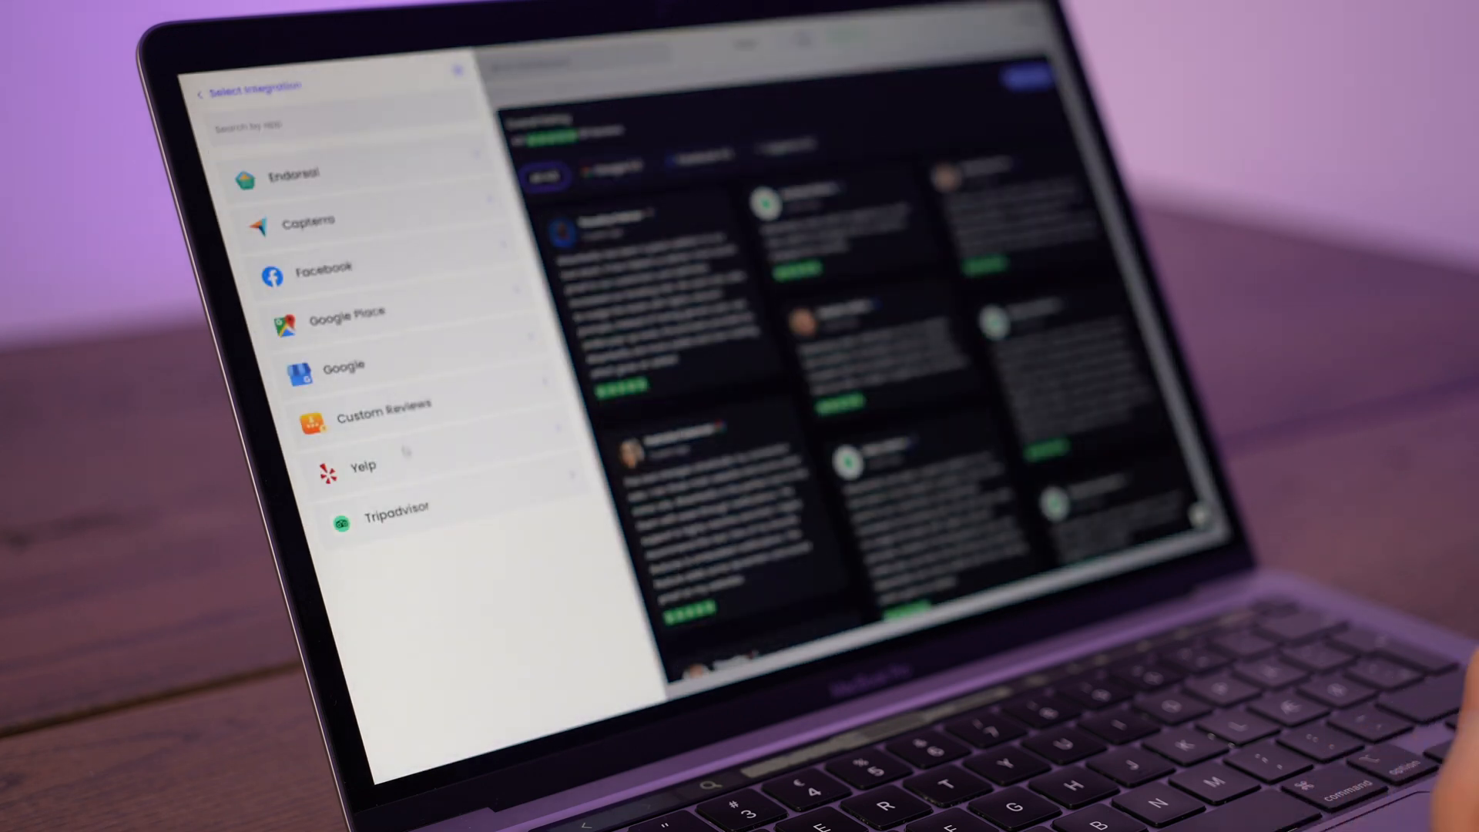
pyautogui.click(321, 269)
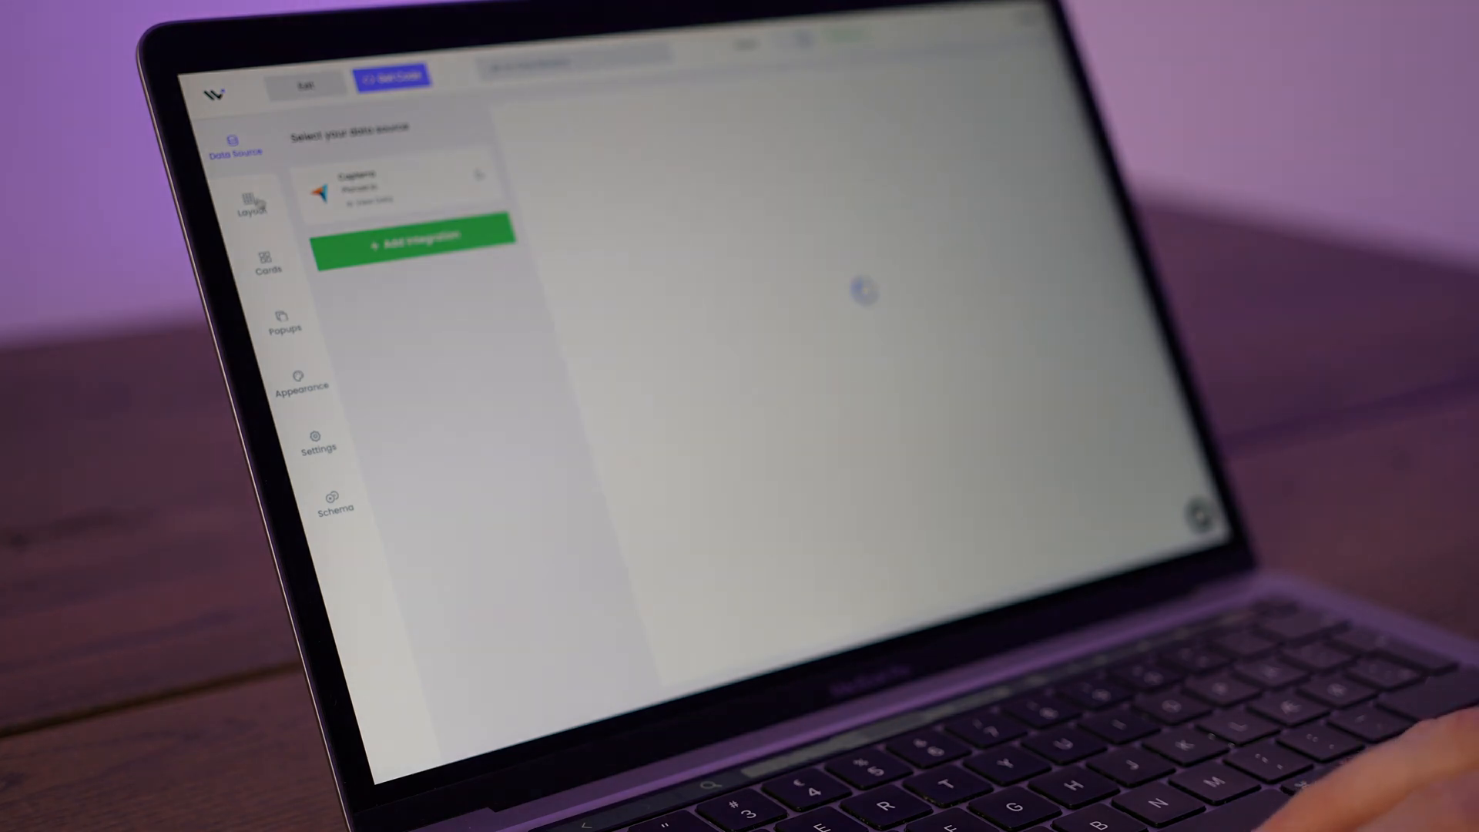
pyautogui.click(253, 206)
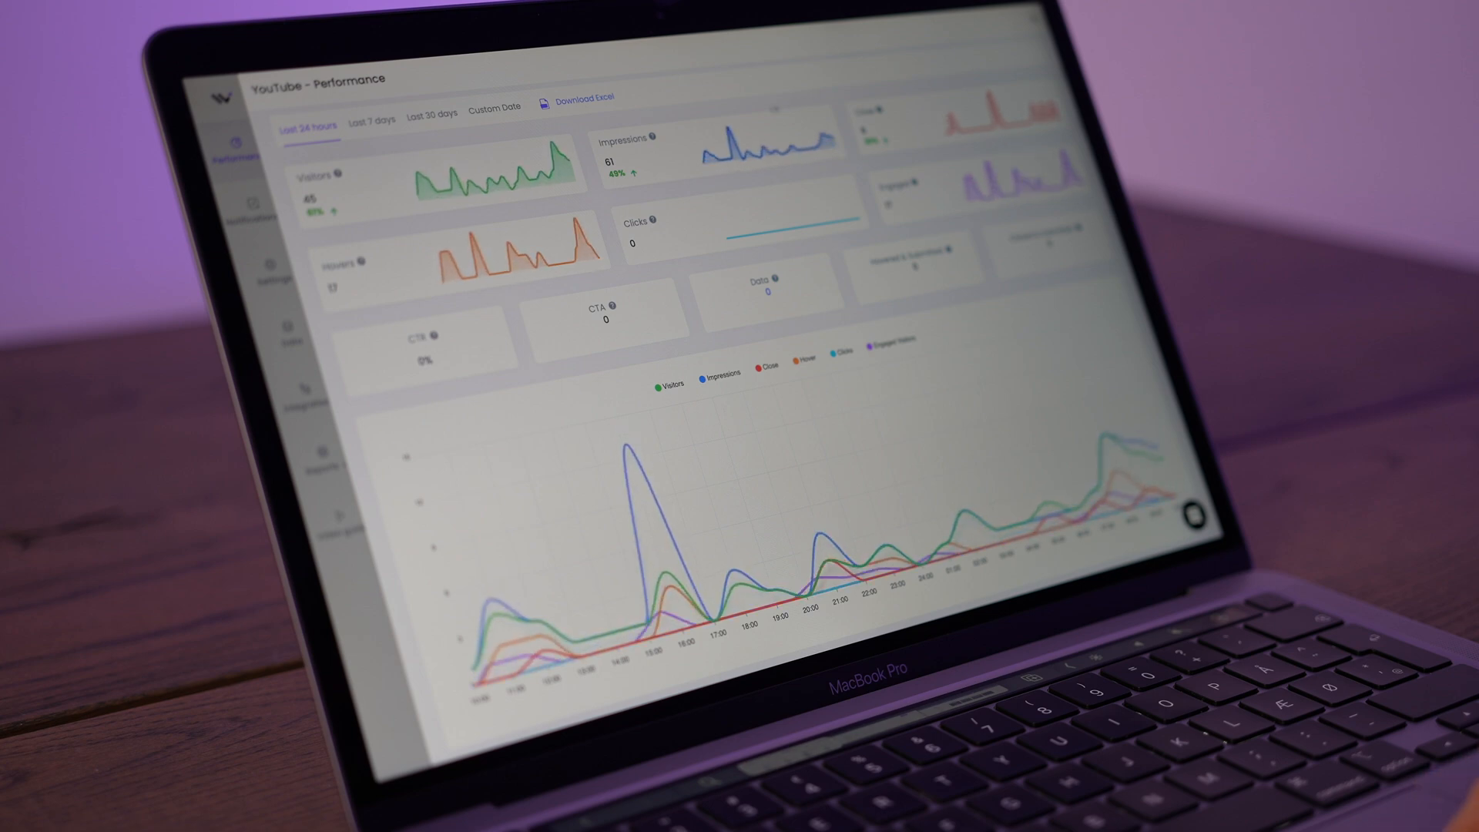
pyautogui.moveTo(636, 478)
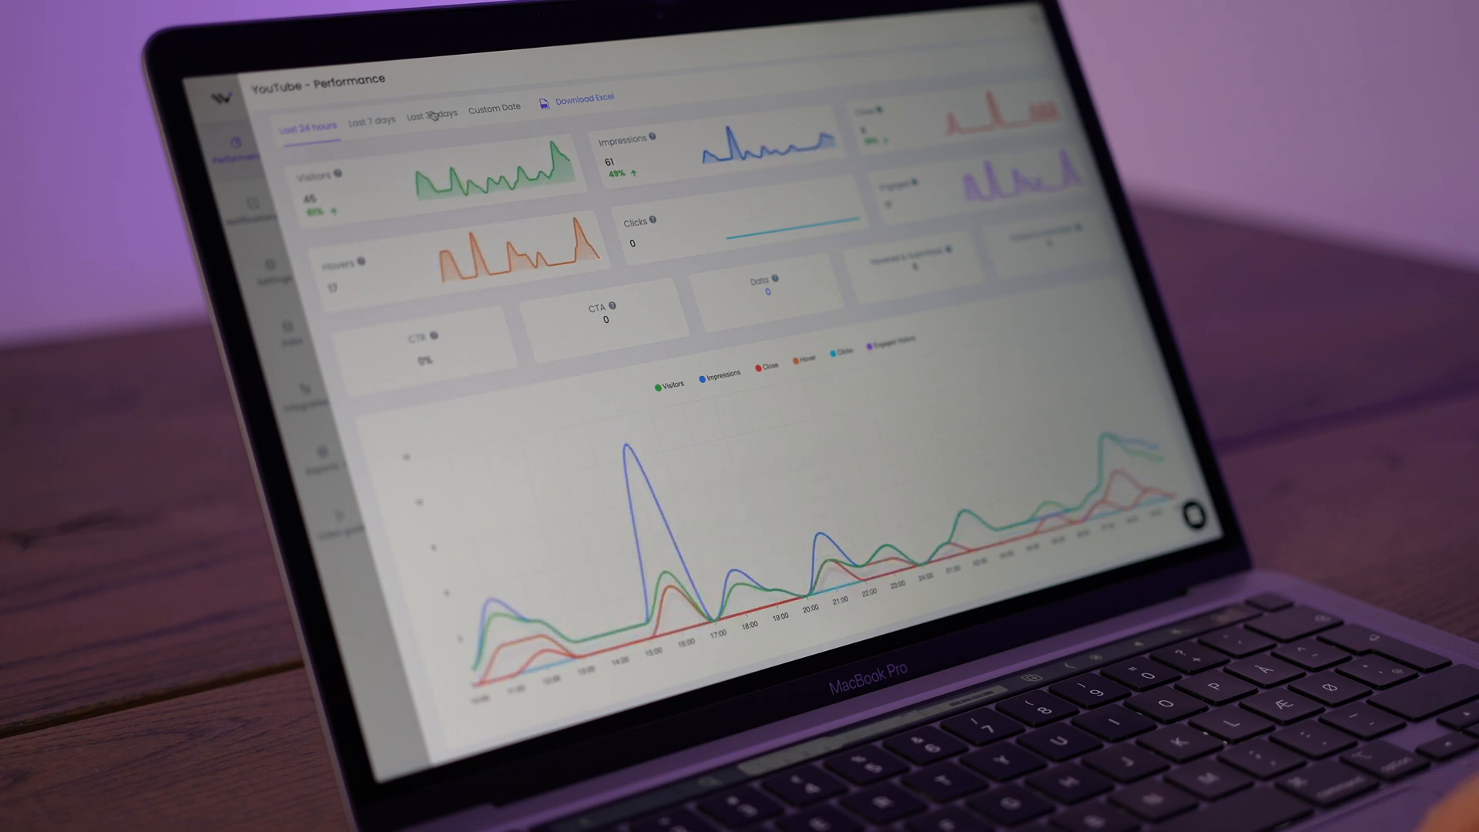
# View performance analytics for the last 7 days, then the last 30 days
pyautogui.click(370, 123)
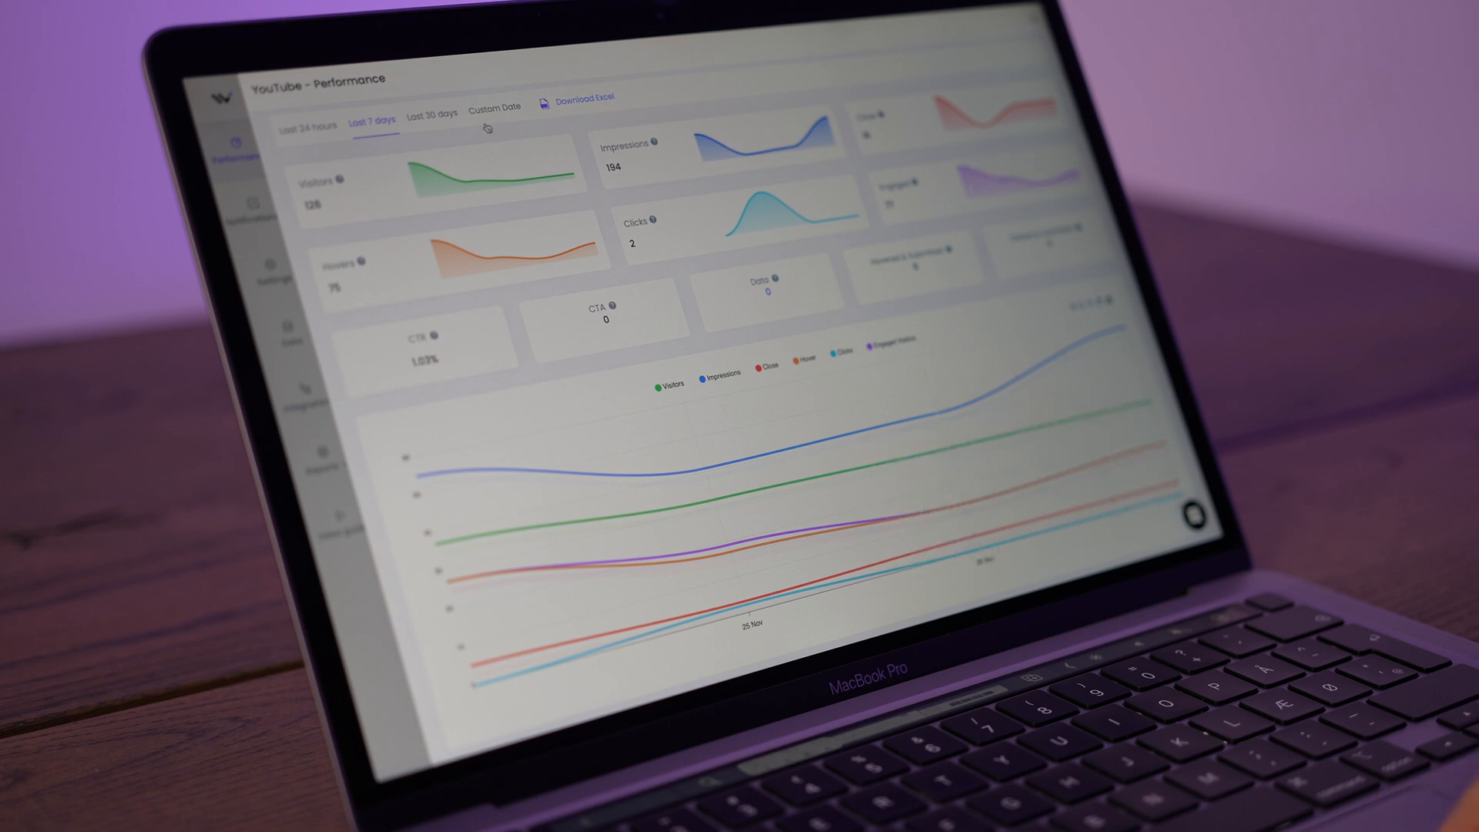
pyautogui.click(431, 116)
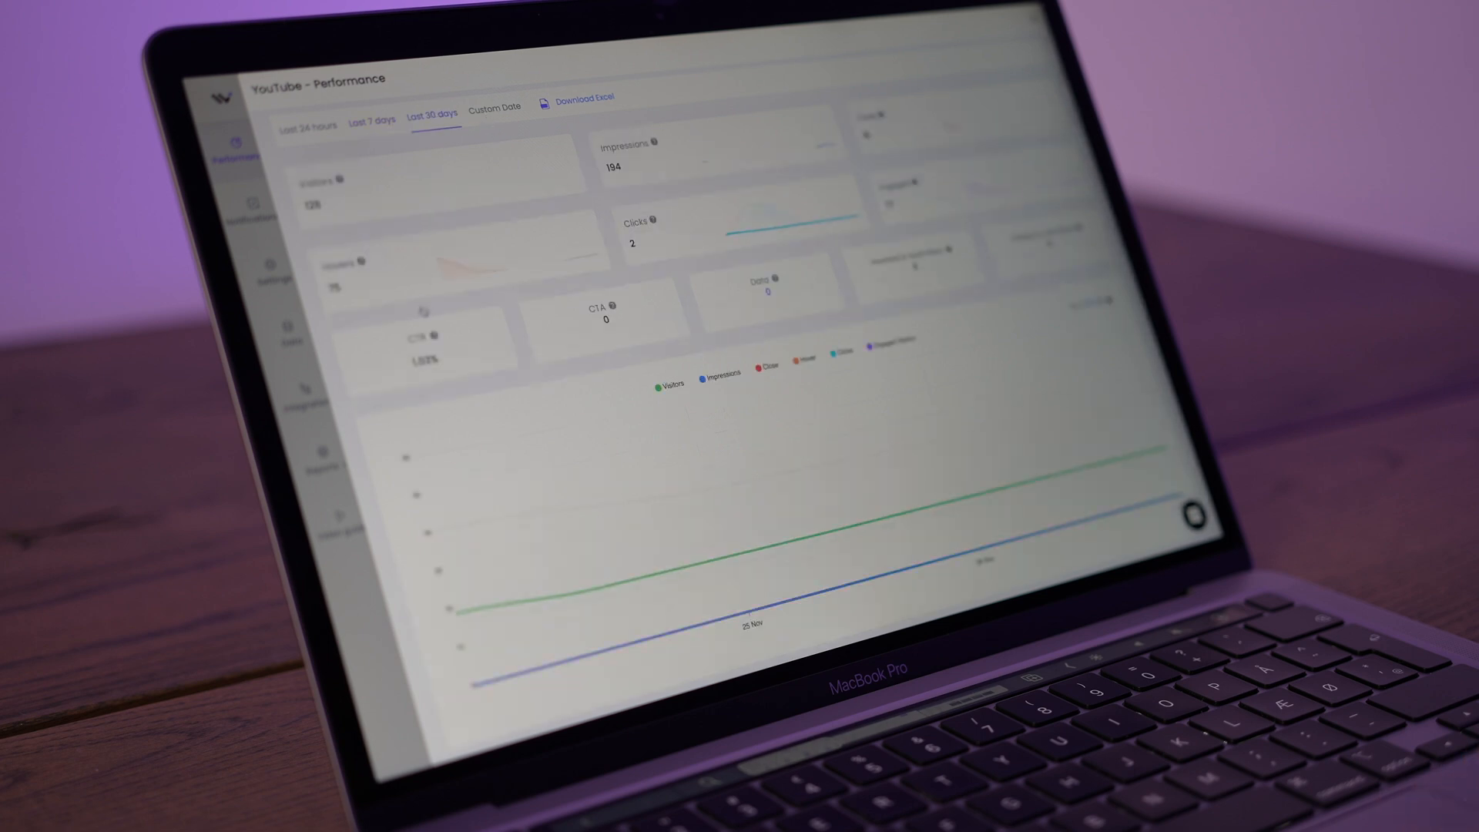